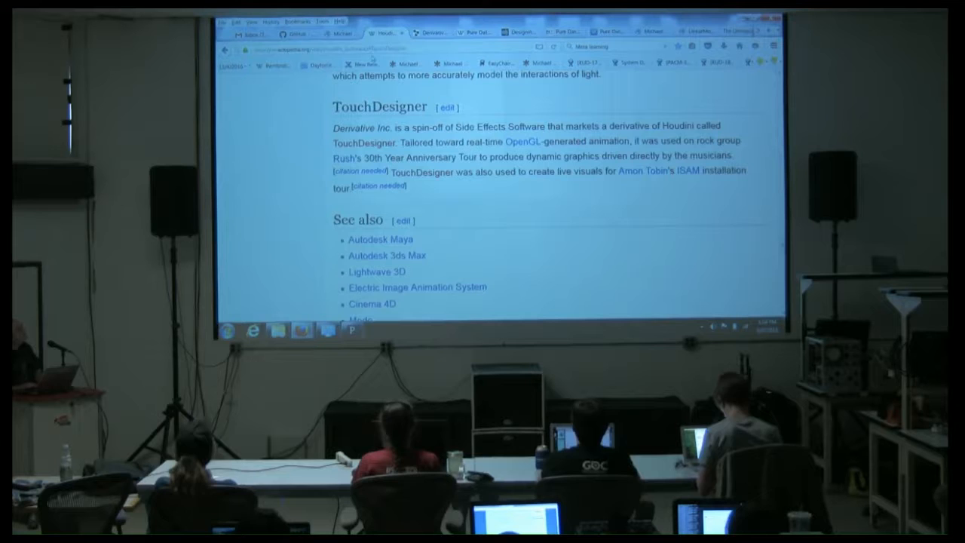
Step: Switch to the Pure Data Wikipedia article and scroll back up through its overview
click(432, 33)
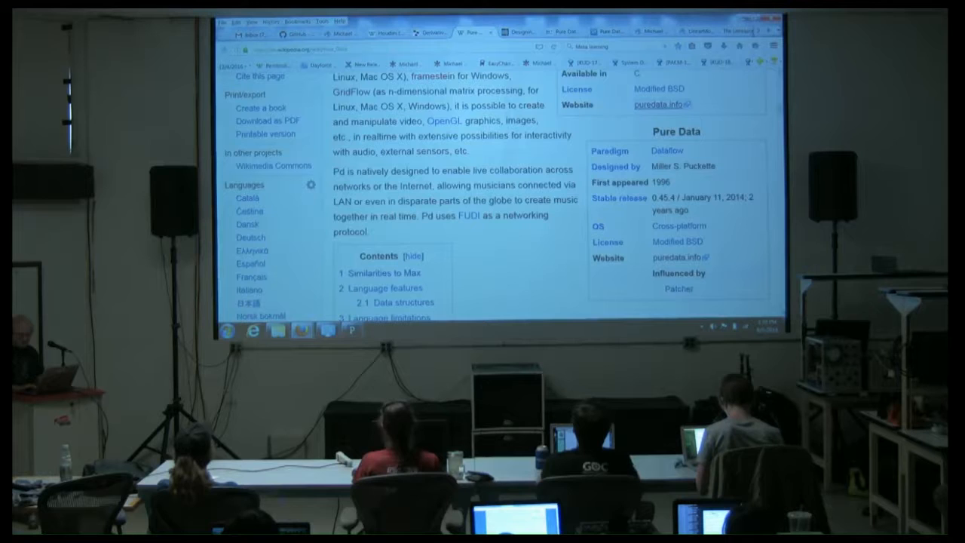
scroll(up, 3)
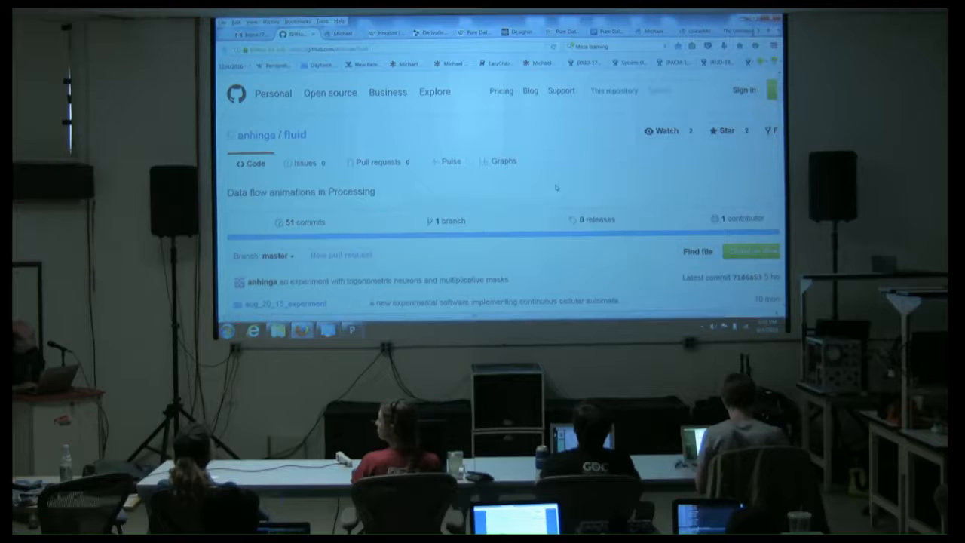
Step: Scroll down the fluid repository's file list toward its README on data flow animations
scroll(down, 3)
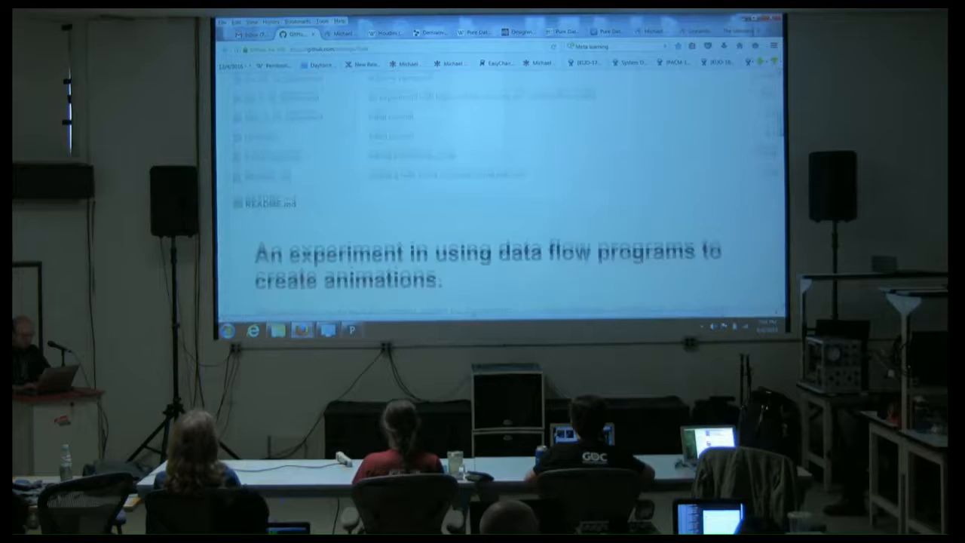
scroll(down, 3)
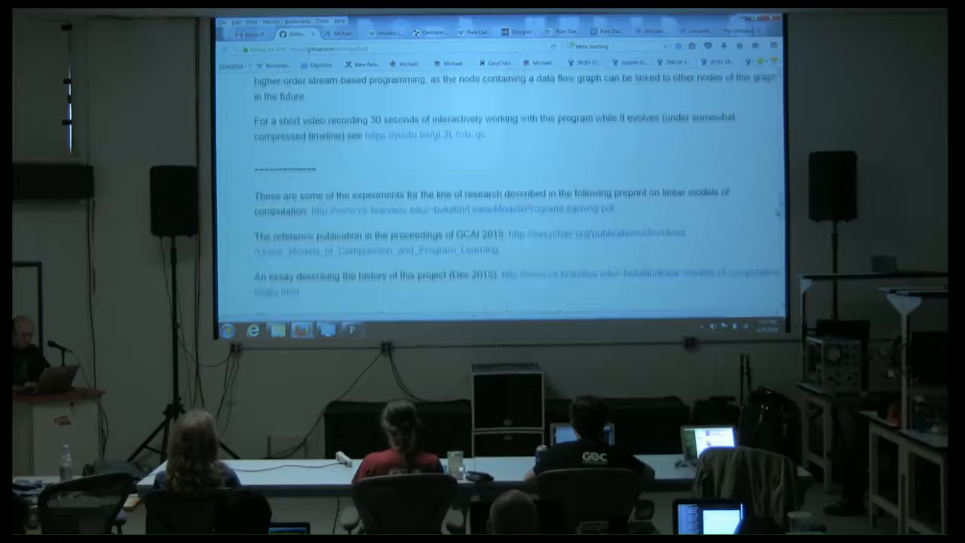
scroll(down, 3)
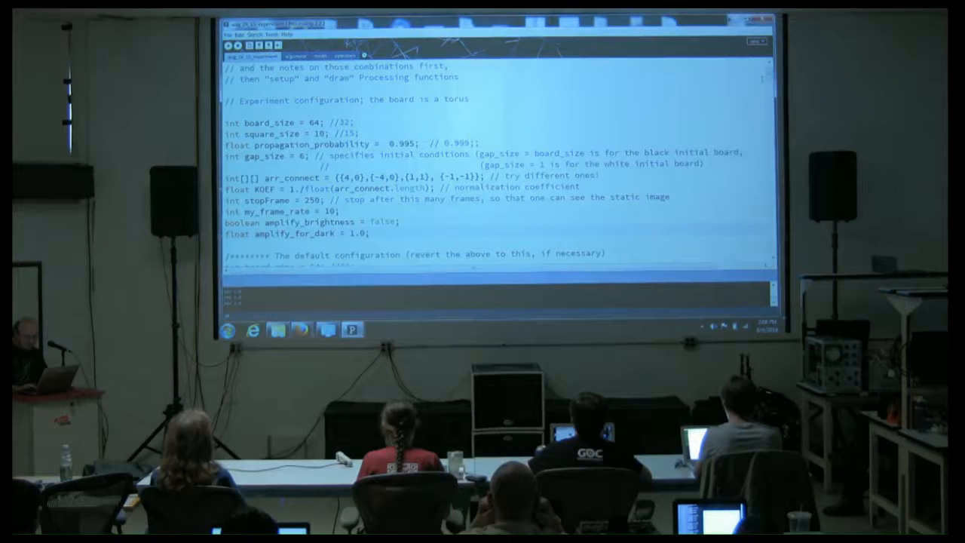
Step: Scroll to the amplification settings and enter 'true' for amplify_brightness
scroll(down, 3)
text(4)
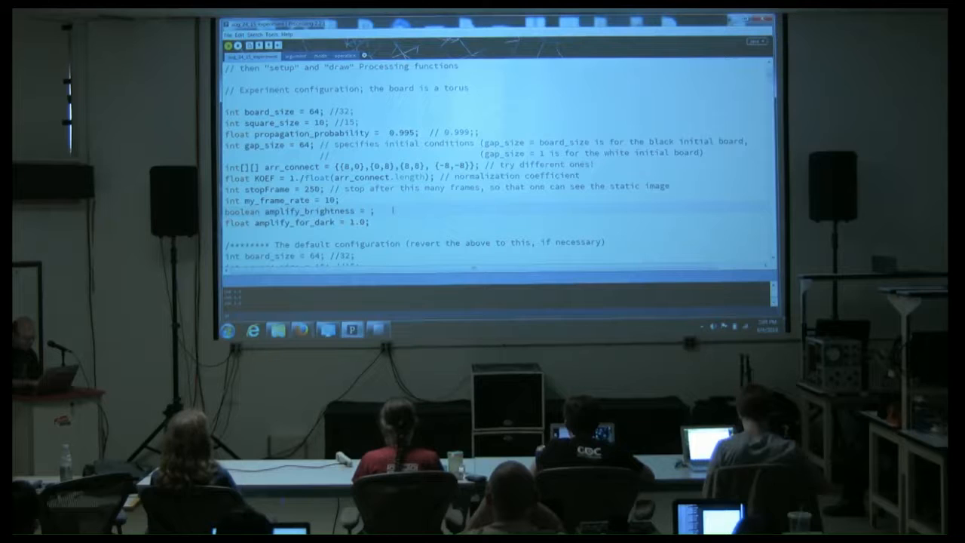
text(true)
click(297, 222)
text(2)
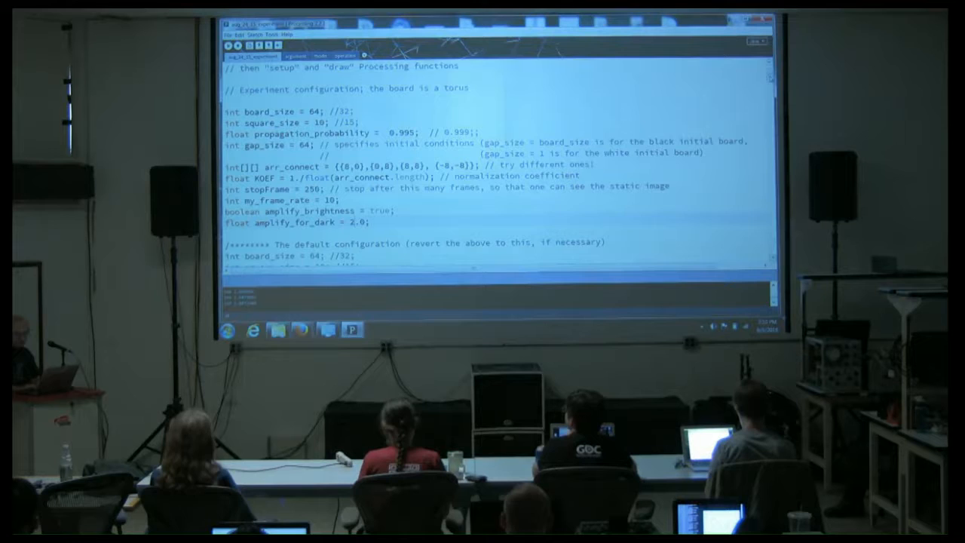
Step: Scroll down past the amplification settings to the 'different image each time' block
scroll(down, 3)
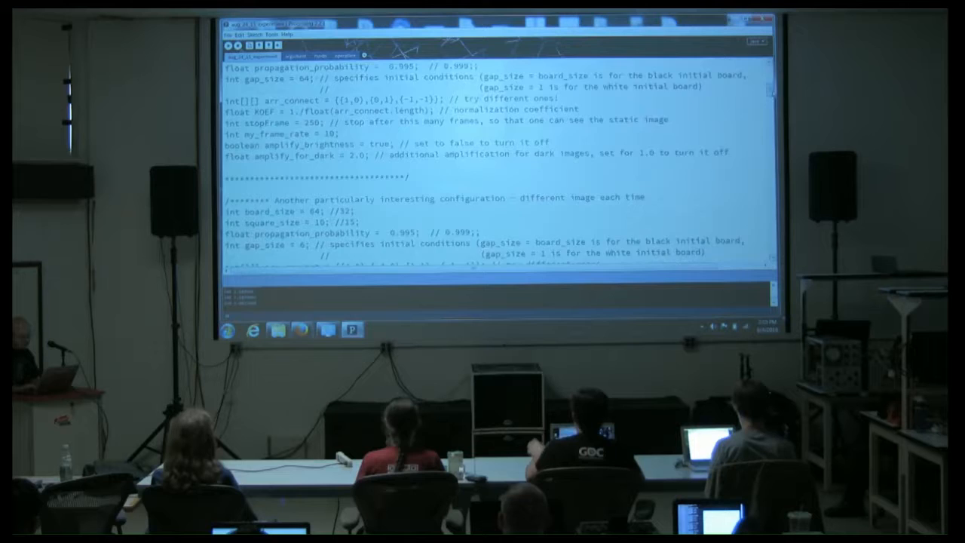
scroll(down, 3)
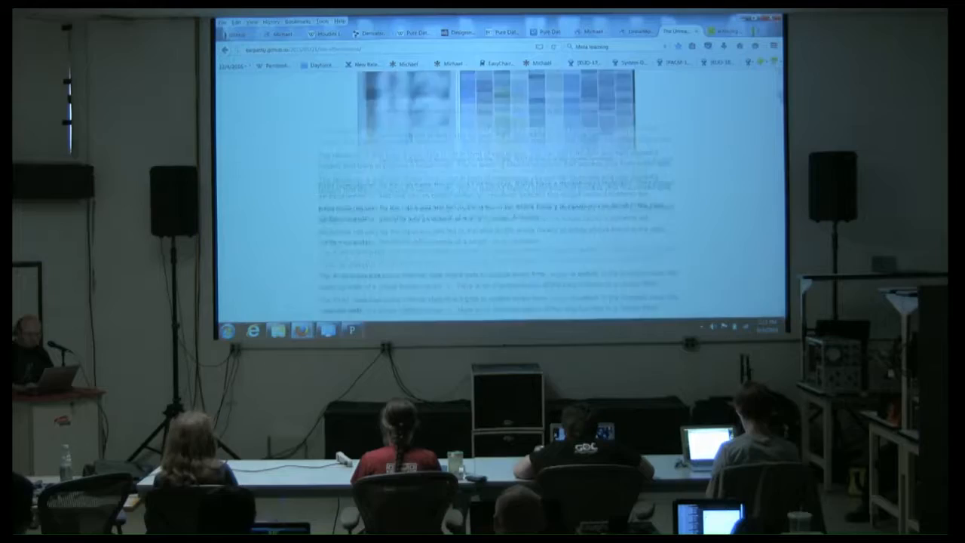
Step: Scroll down the neural network blog post through its grids of generated images
scroll(down, 3)
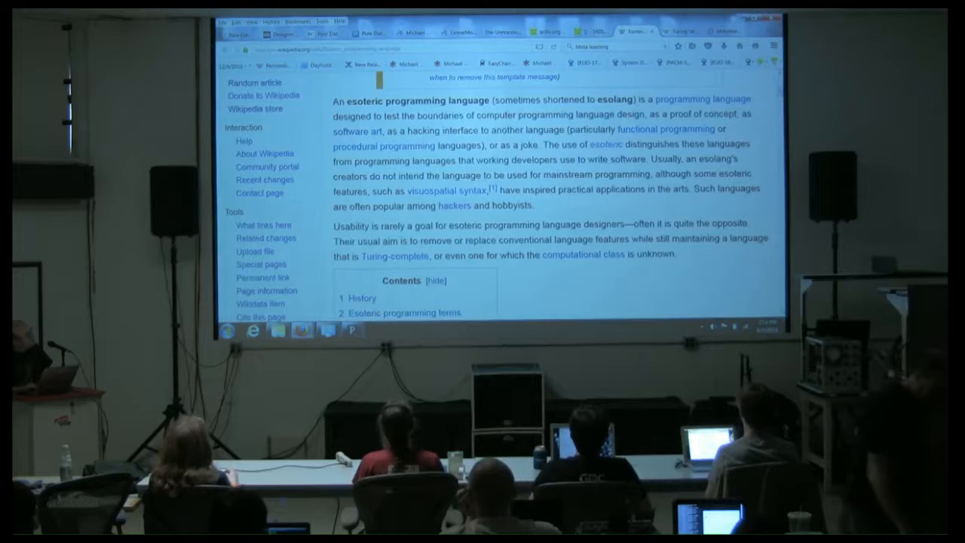
Step: Scroll down the 'Esoteric programming language' article's introduction and contents
scroll(down, 3)
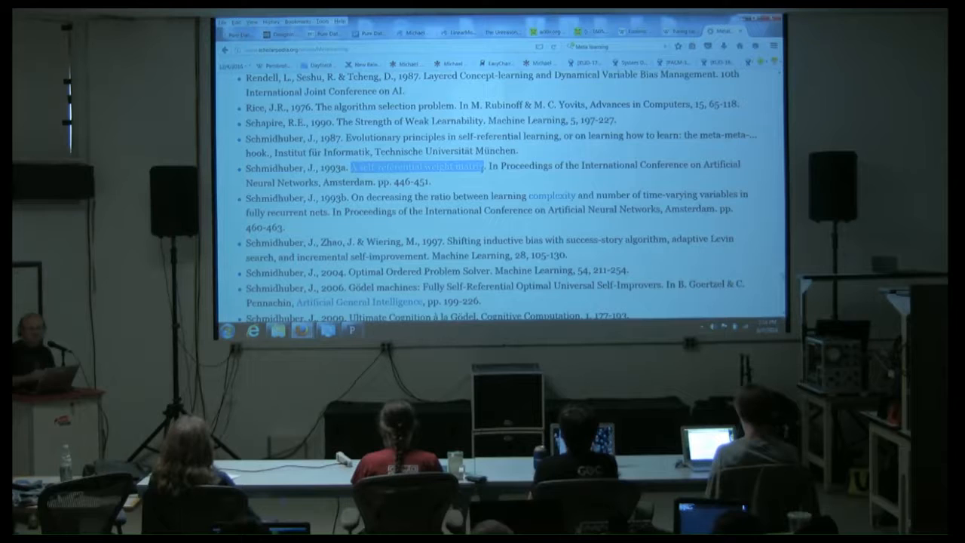
Step: Select the 1993 neural networks conference paper entry in the publication list
click(412, 165)
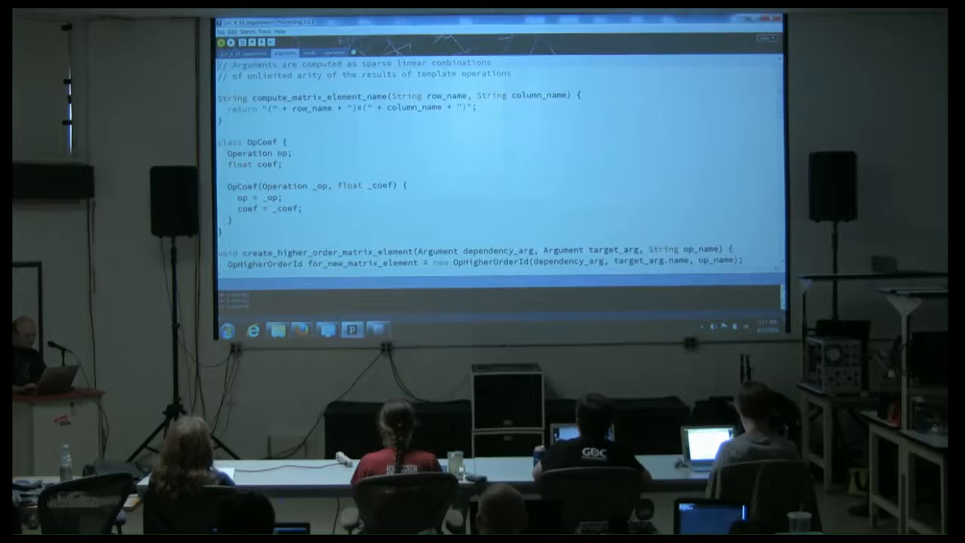
Step: Show the operation's apply() method and highlight its multiplicative_mask line
click(332, 51)
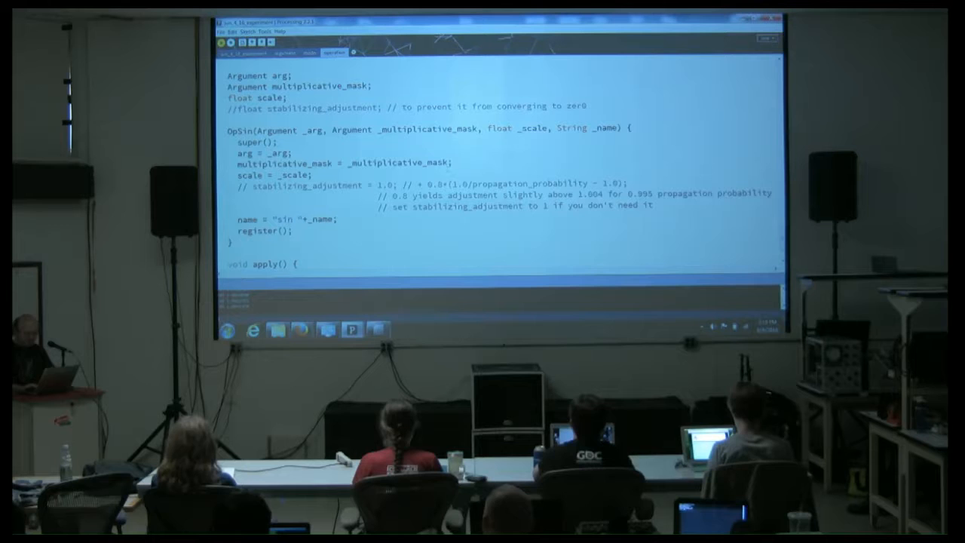
scroll(down, 3)
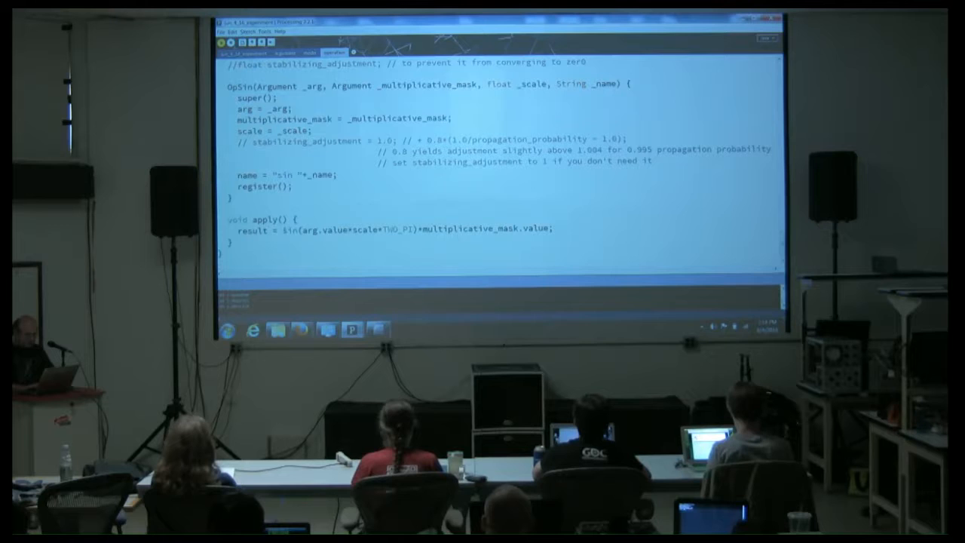
double_click(489, 229)
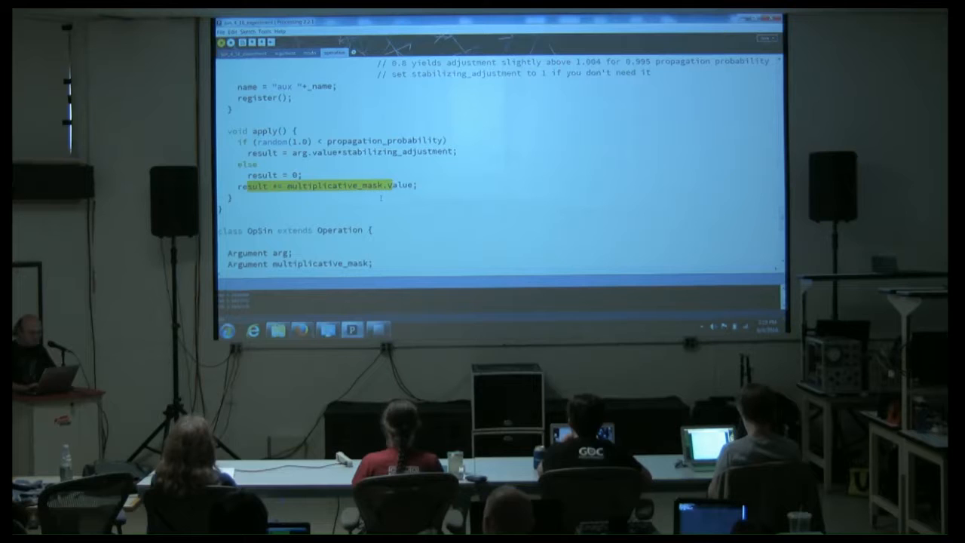
Step: Show the main sketch's experiment configuration block and scroll down to setup()
click(243, 53)
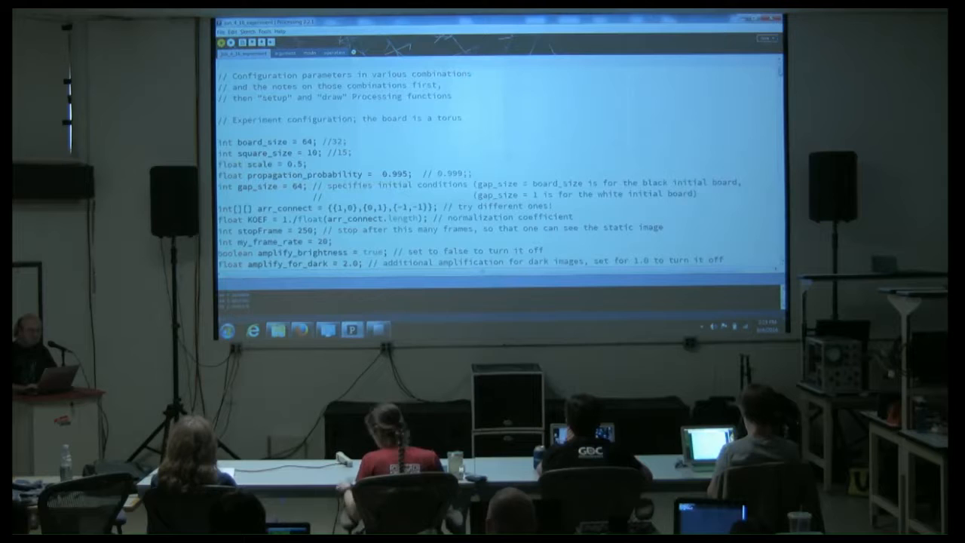
scroll(down, 3)
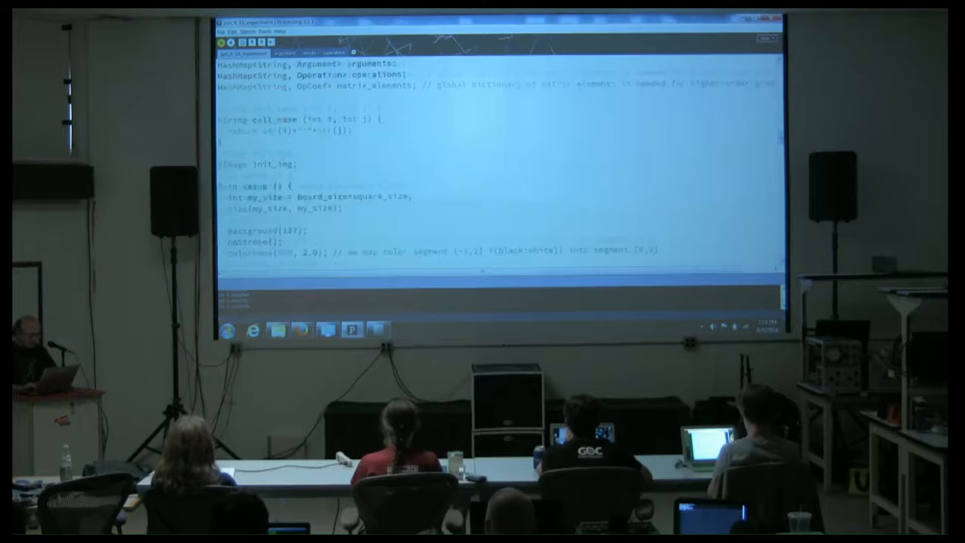